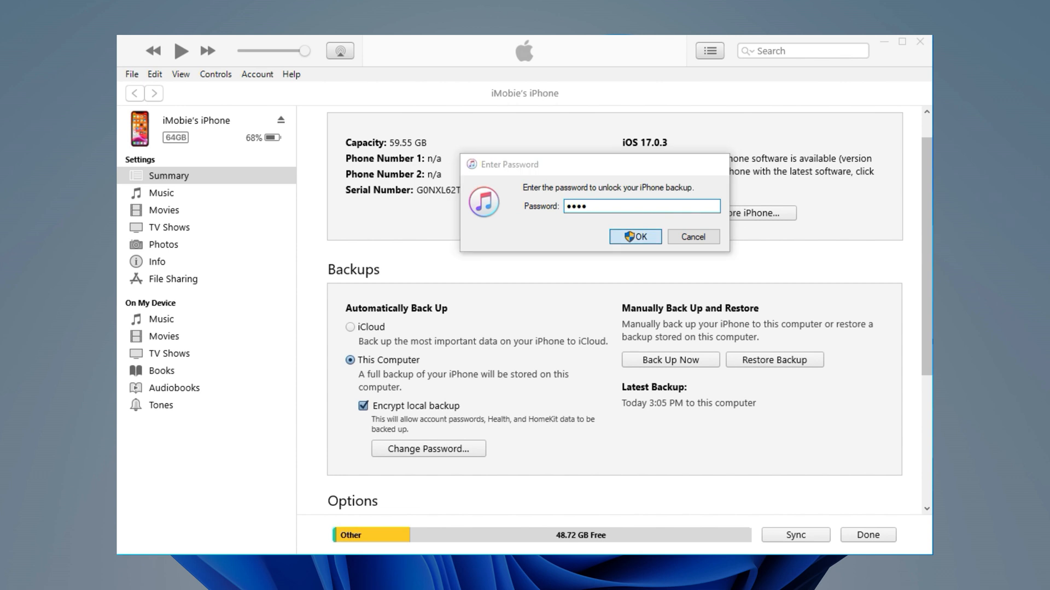
Submit the backup password in iTunes and dismiss the incorrect-password warning
{"action": "left_click", "coordinate": [634, 237]}
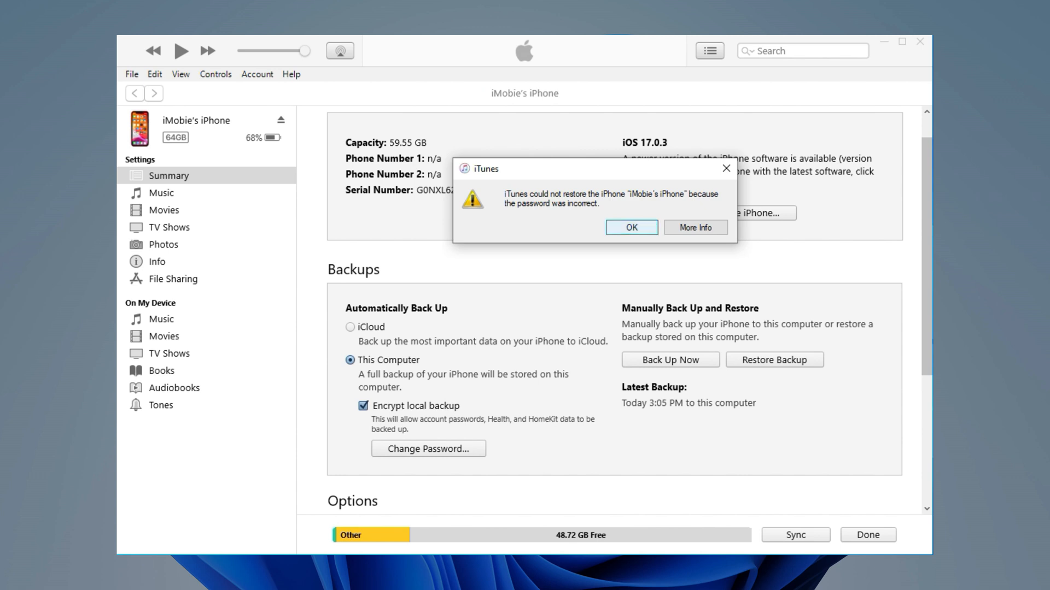
{"action": "left_click", "coordinate": [630, 227]}
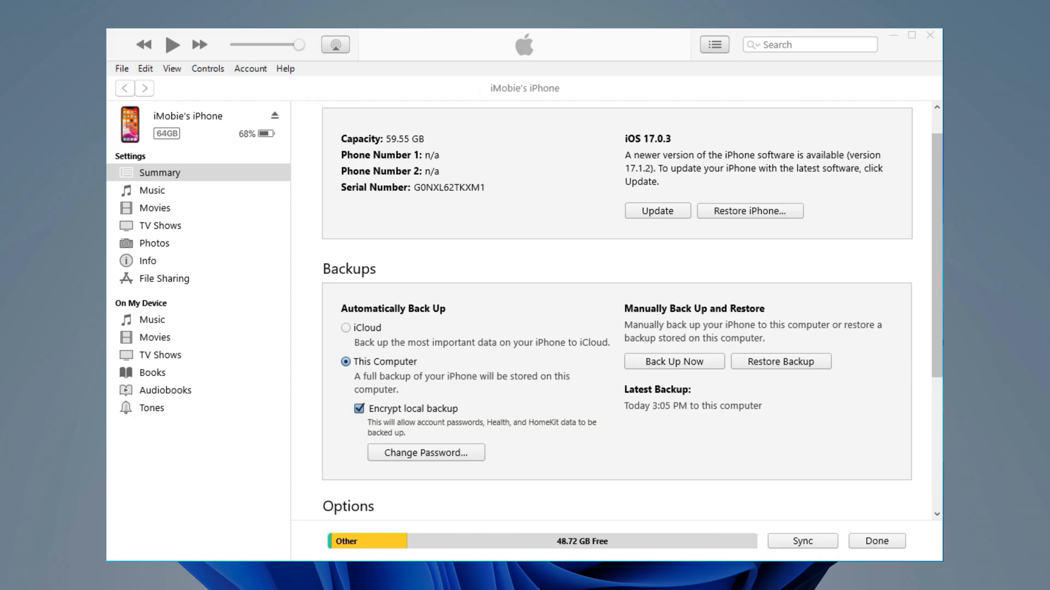
Restore the iPhone from its chosen backup again, trying another password
{"action": "left_click", "coordinate": [780, 361]}
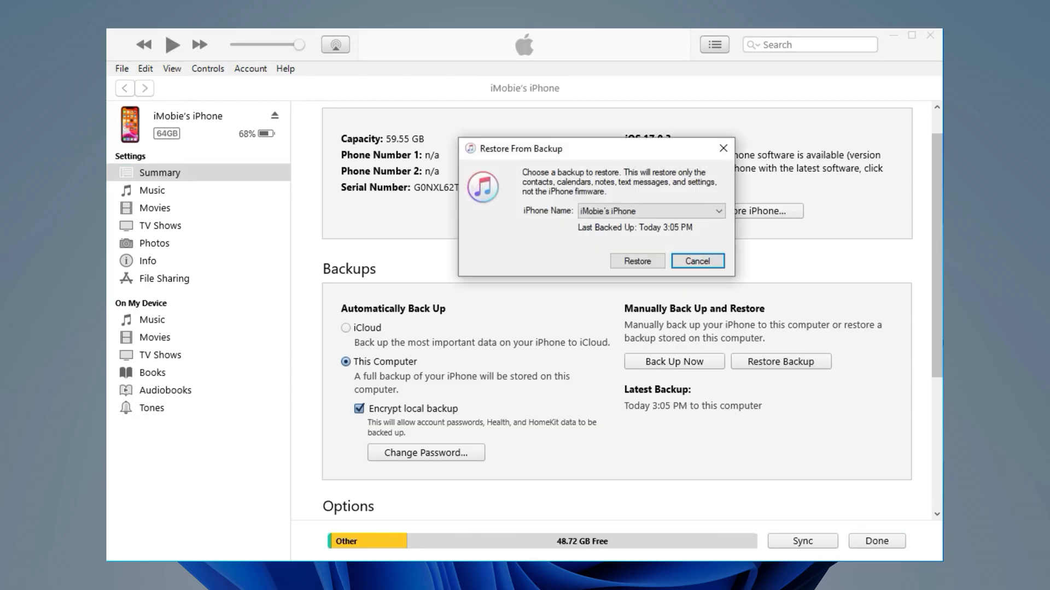
{"action": "left_click", "coordinate": [635, 260]}
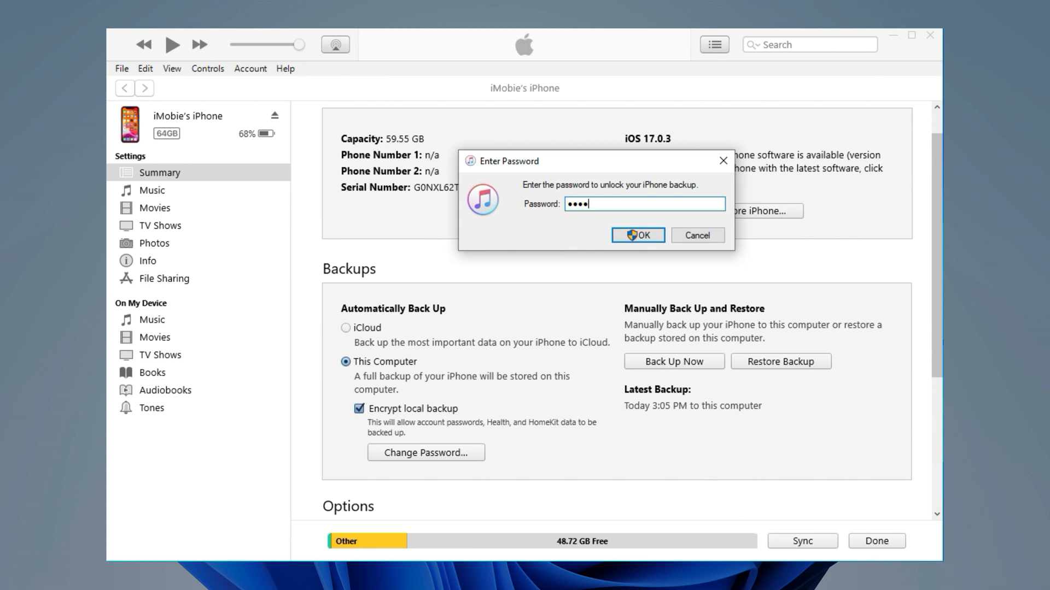
{"action": "left_click", "coordinate": [637, 235]}
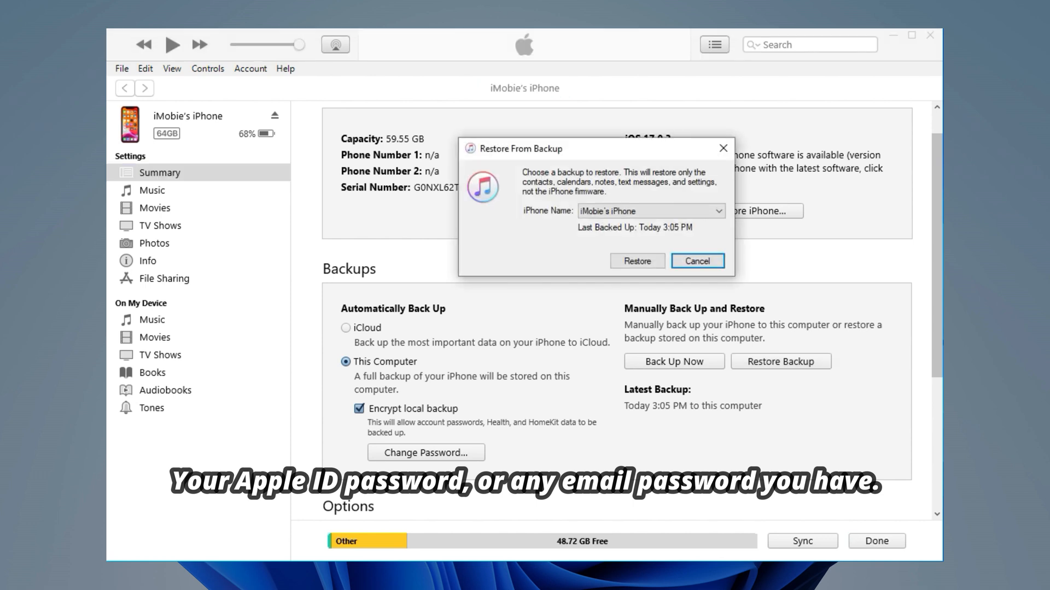
{"action": "left_click", "coordinate": [636, 260]}
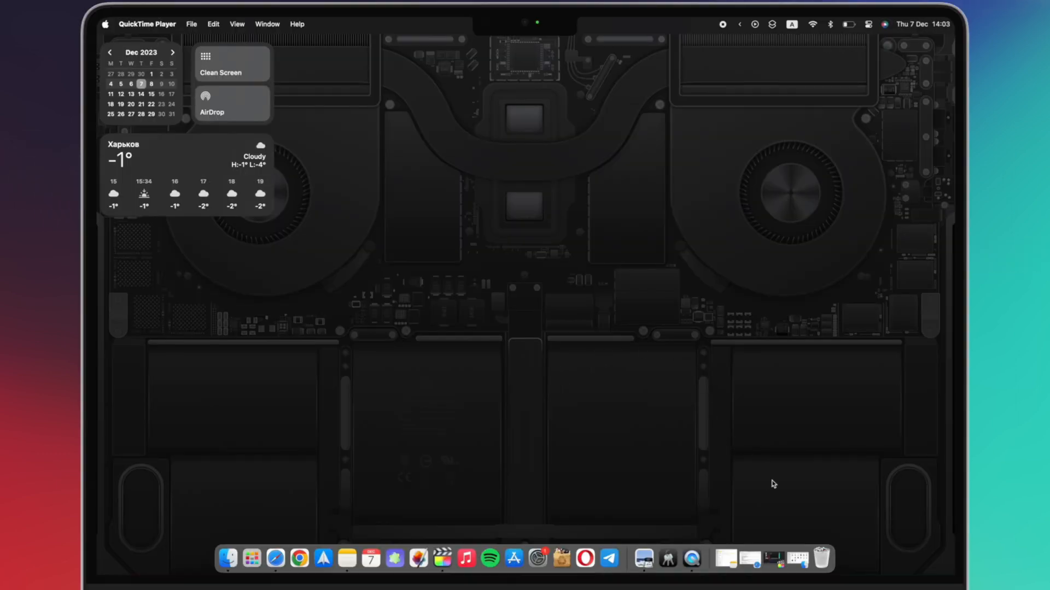
{"action": "mouse_move", "coordinate": [619, 416]}
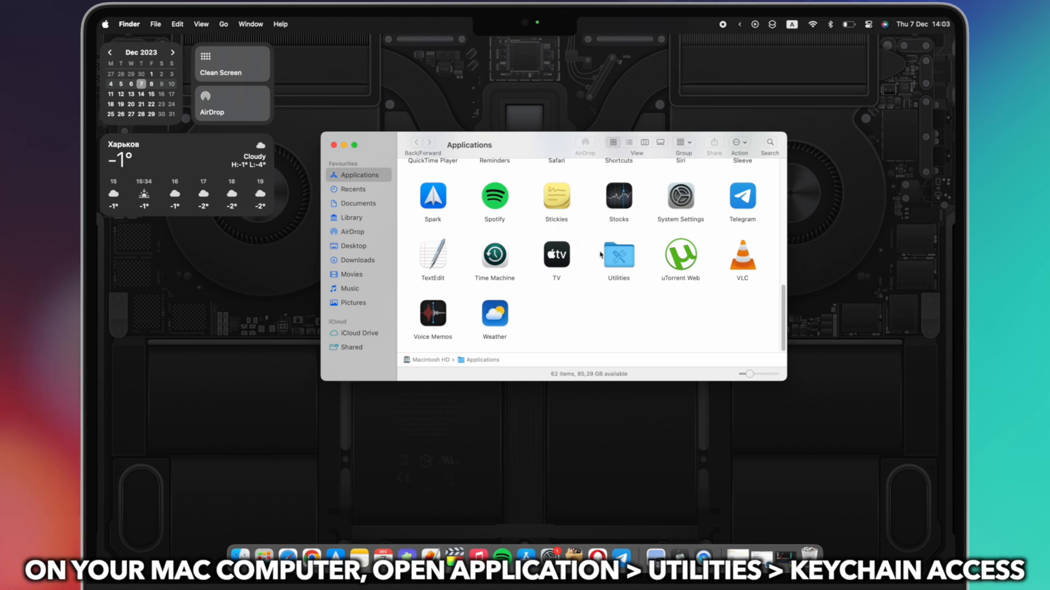
Launch Keychain Access from the Utilities folder in Applications
{"action": "double_click", "coordinate": [618, 253]}
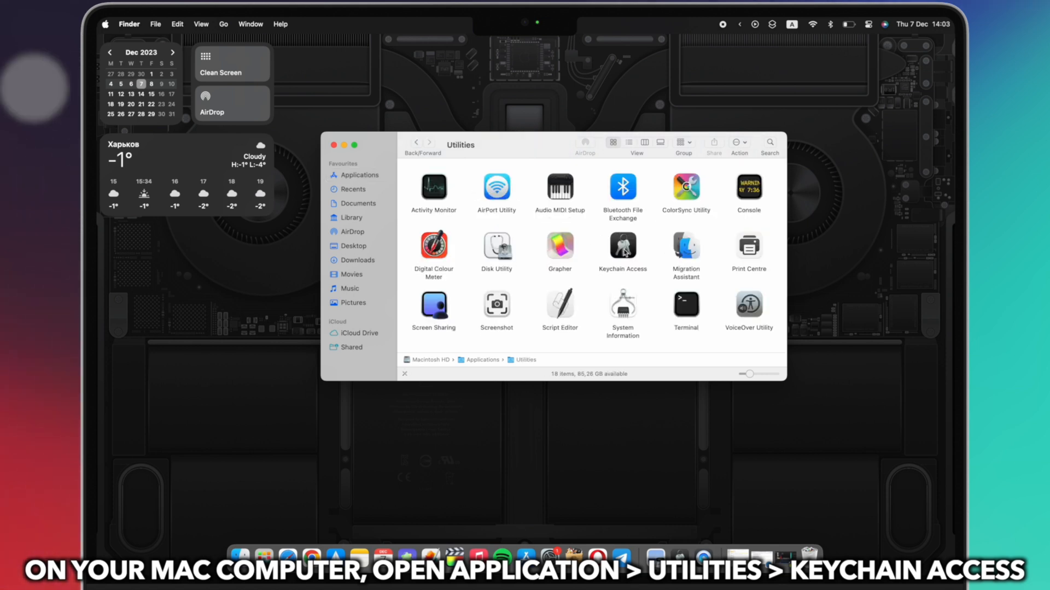
{"action": "double_click", "coordinate": [622, 248]}
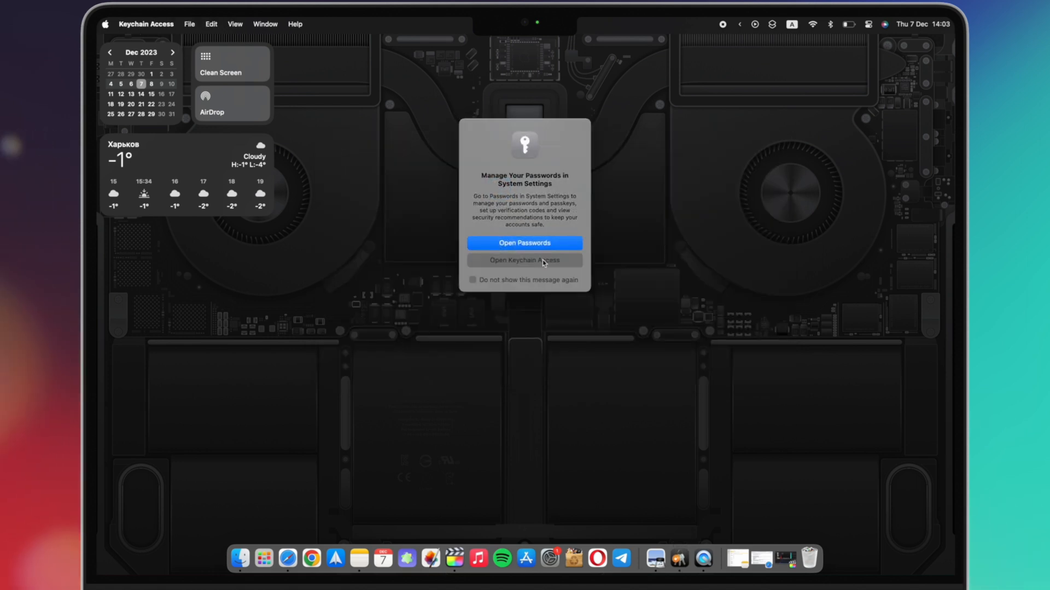
Search 'Backup', reveal the iOS Backup item's password, authorizing with the login keychain password
{"action": "left_click", "coordinate": [523, 260]}
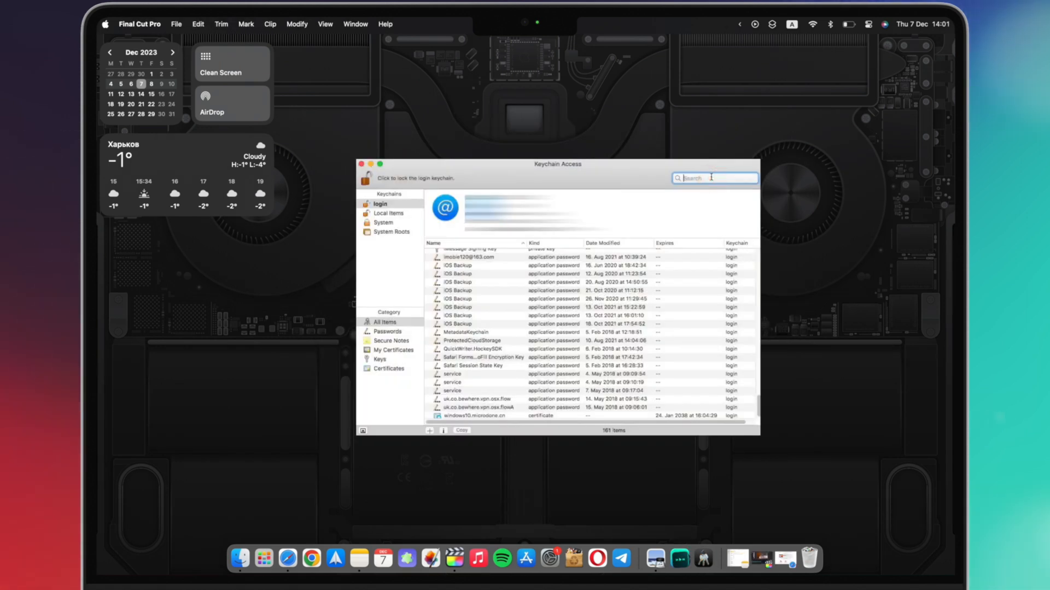
{"action": "type", "text": "Backup"}
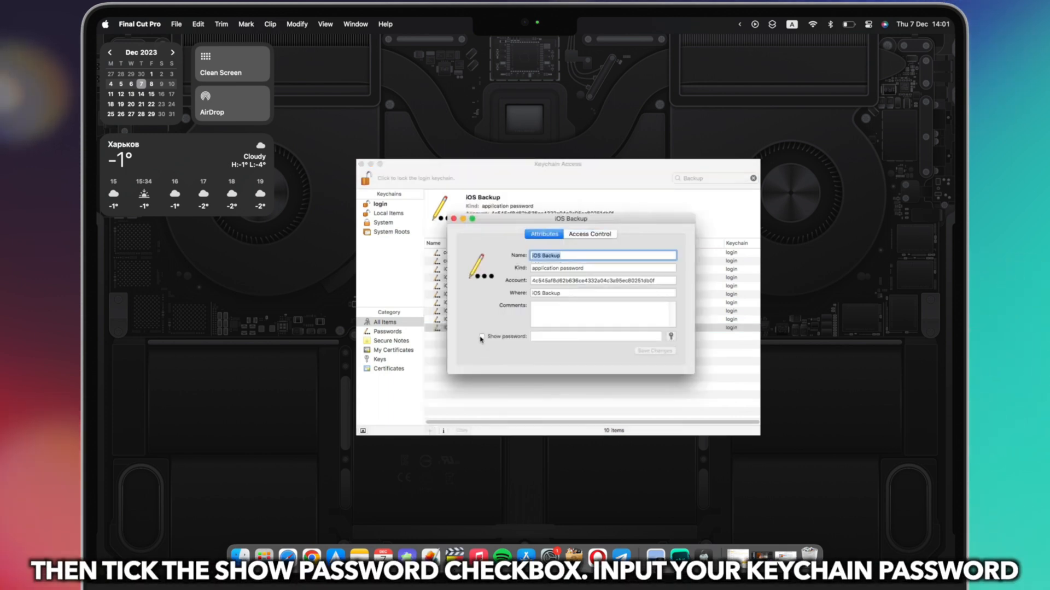
{"action": "left_click", "coordinate": [481, 337]}
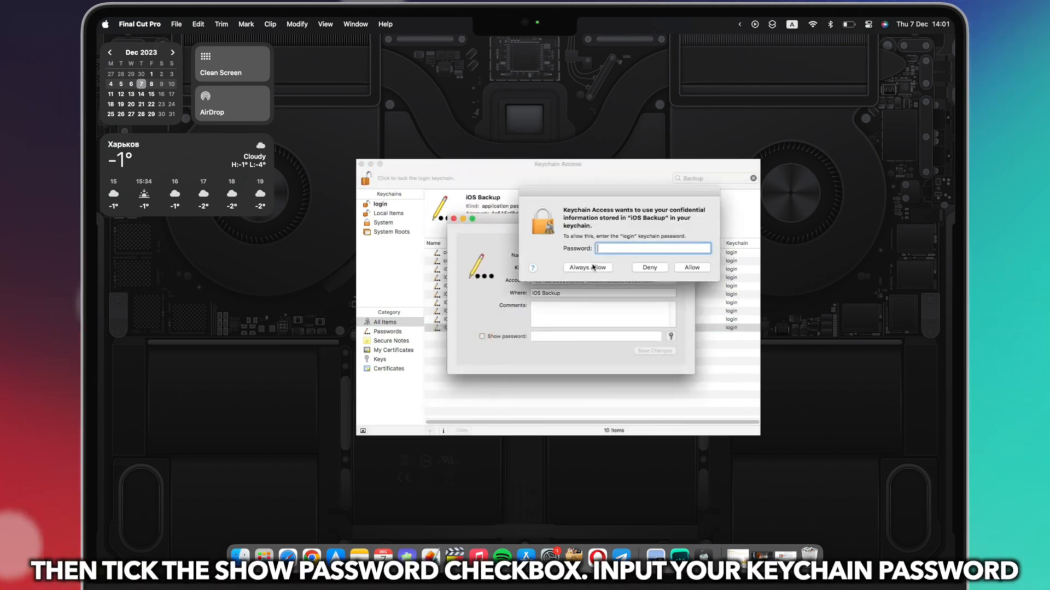
{"action": "type", "text": "•••"}
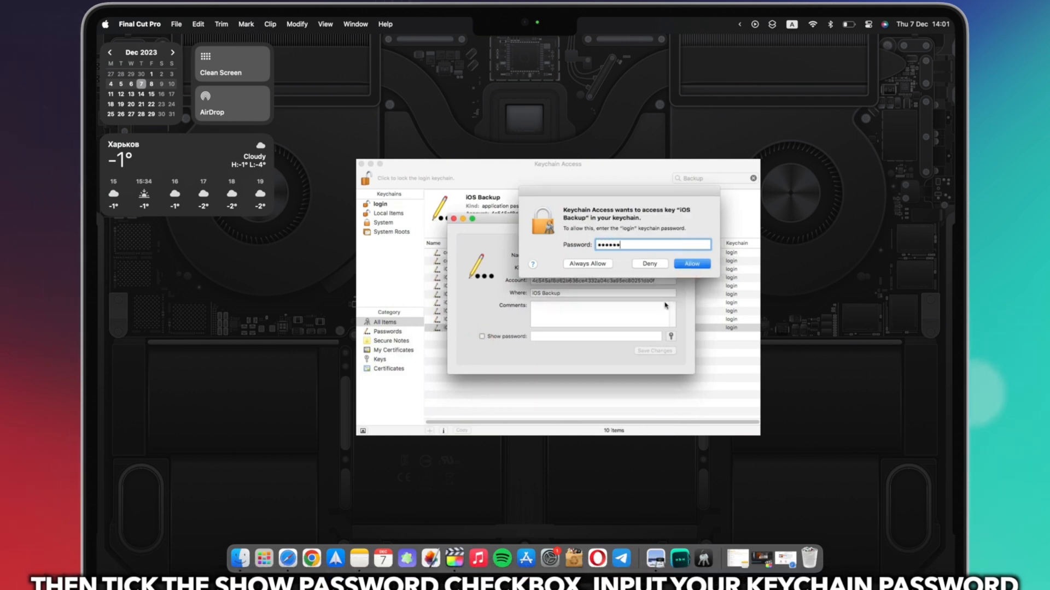
{"action": "left_click", "coordinate": [691, 264]}
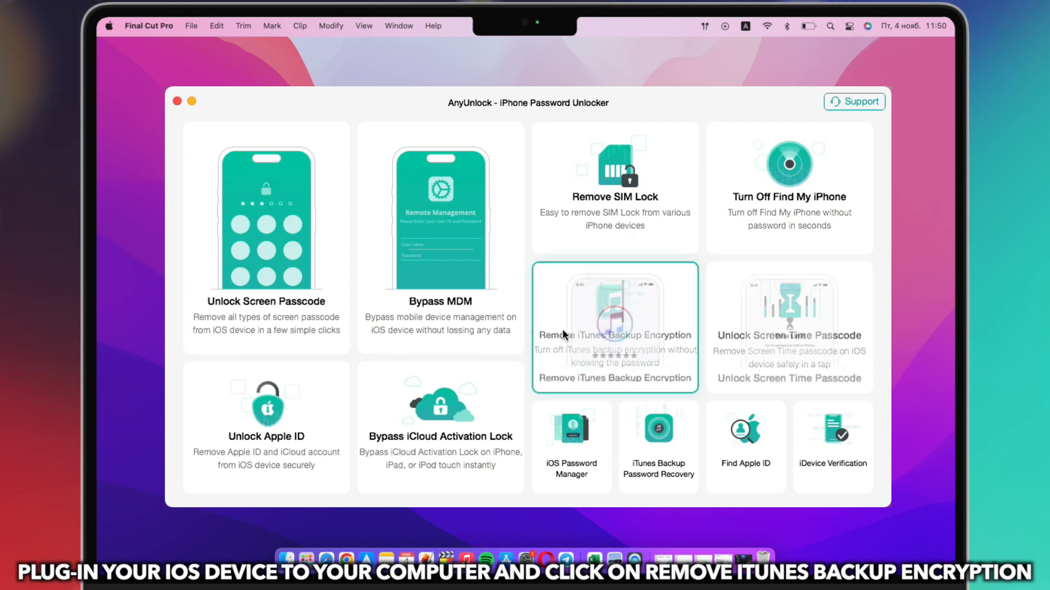
Run Remove iTunes Backup Encryption on the connected iPhone XR
{"action": "left_click", "coordinate": [614, 327]}
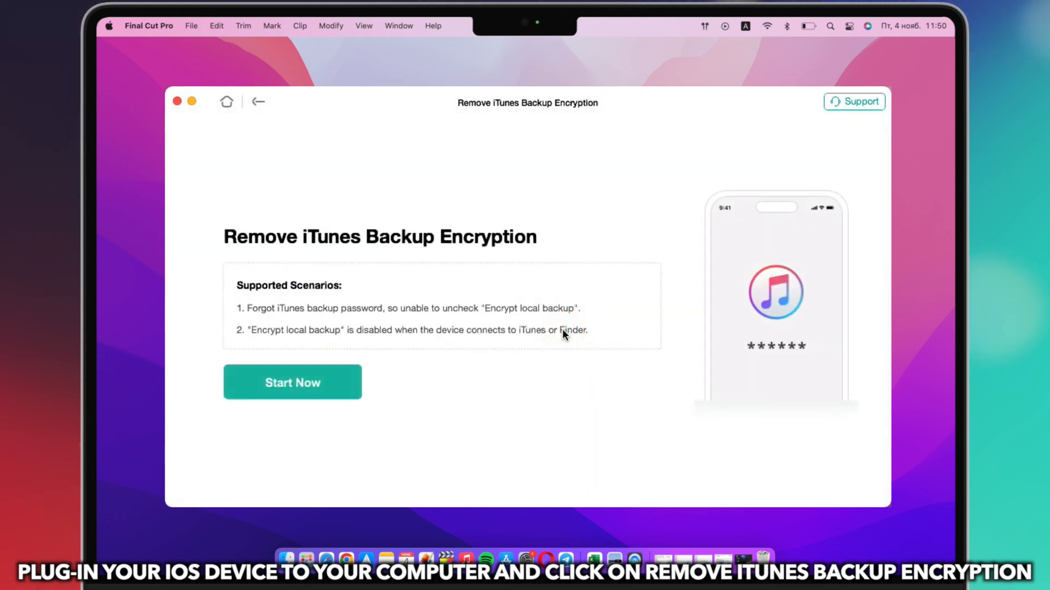
{"action": "left_click", "coordinate": [292, 383]}
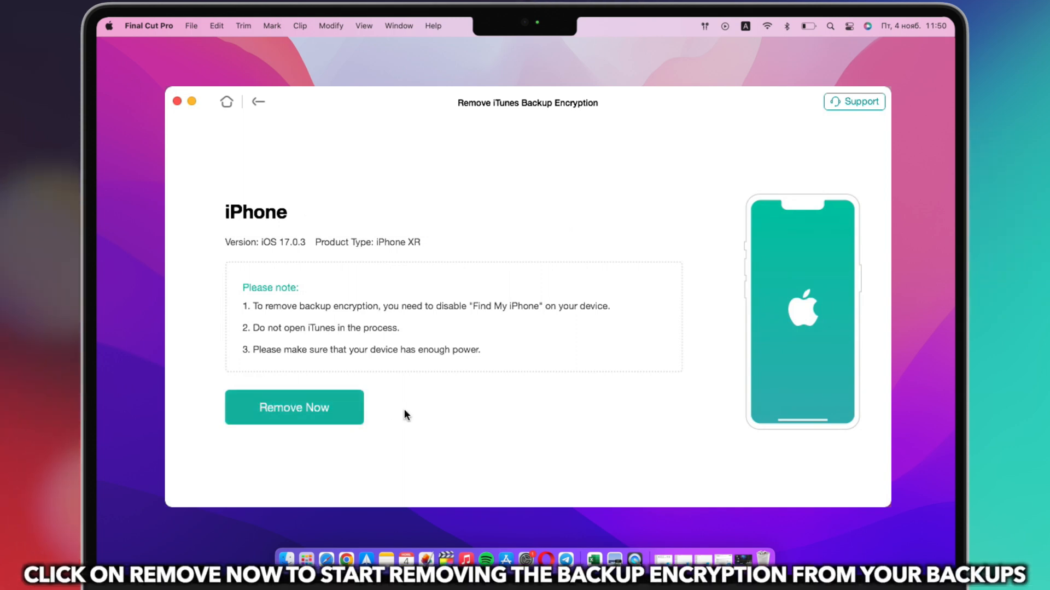
{"action": "left_click", "coordinate": [293, 407]}
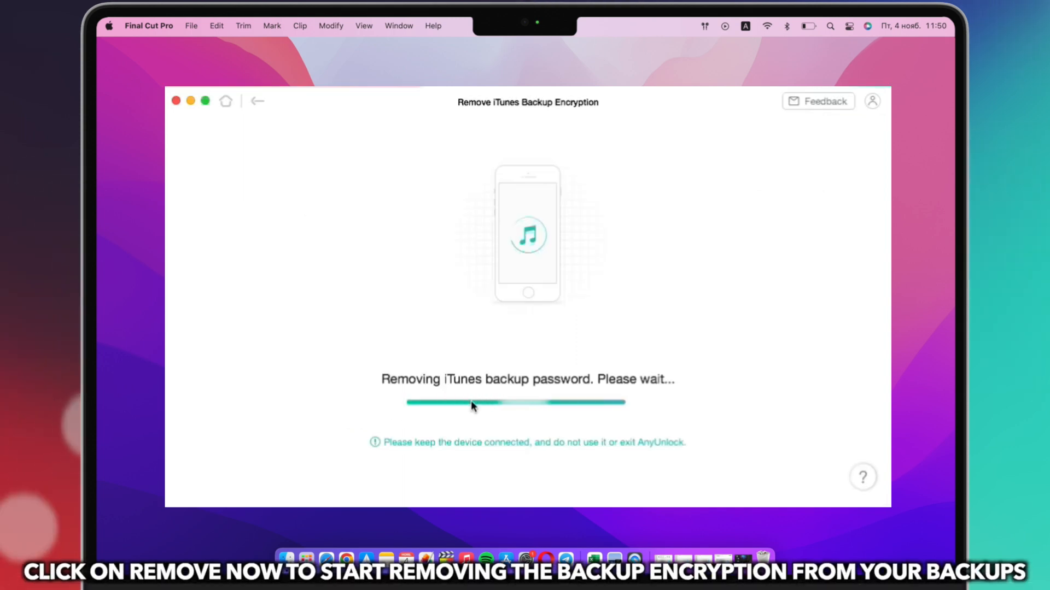